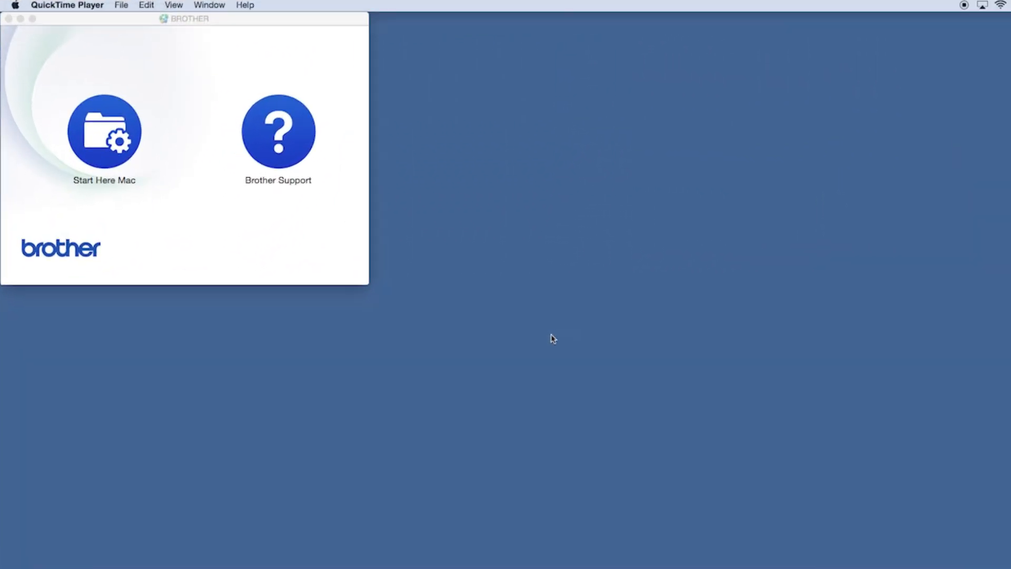
mouse_move(437, 312)
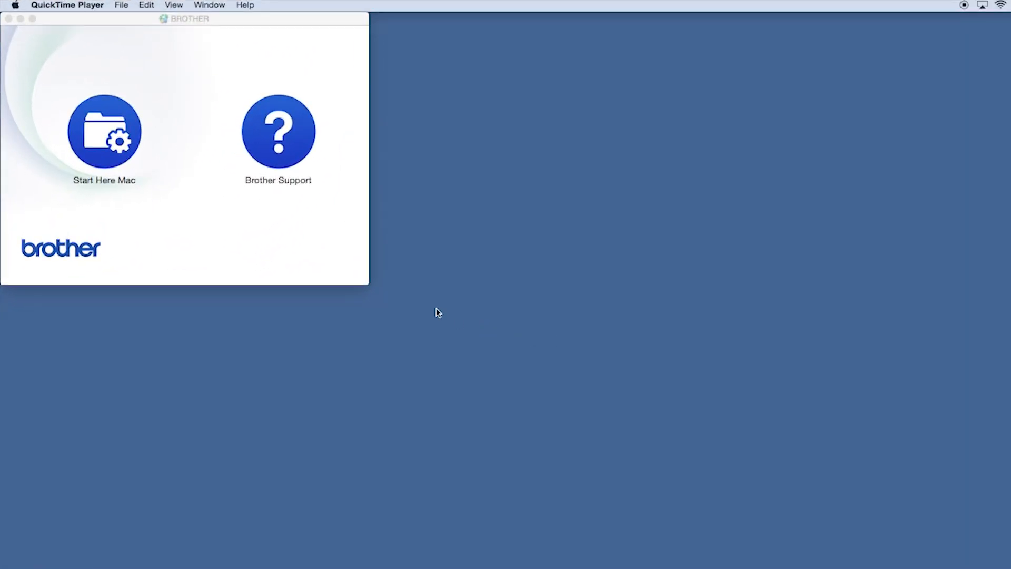
- Launch Start Here Mac from the BROTHER disk window
click(105, 131)
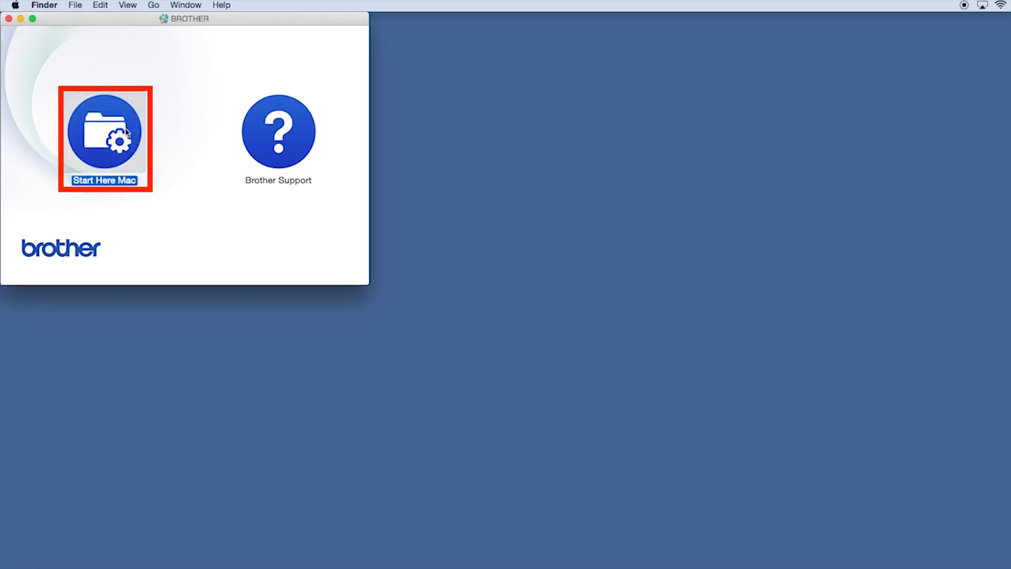
double_click(104, 132)
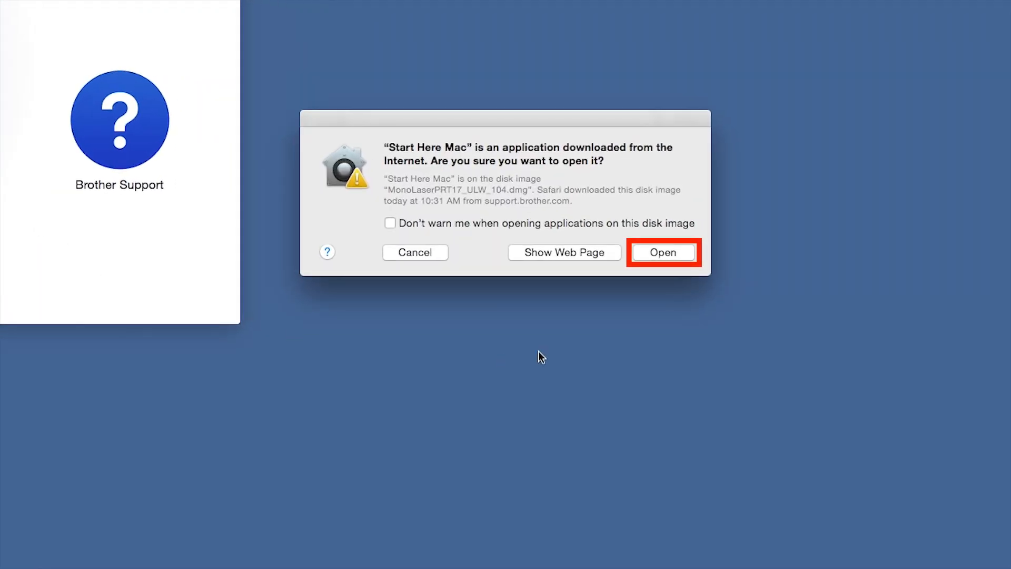
- Open the downloaded app, pass Usage Information, and pick Local Connection (USB)
click(662, 253)
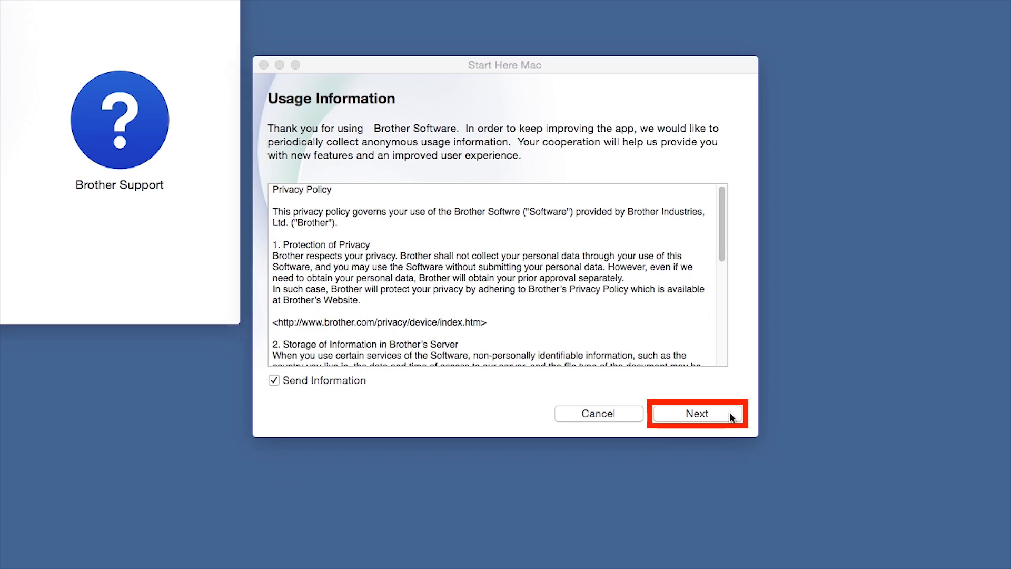
click(697, 414)
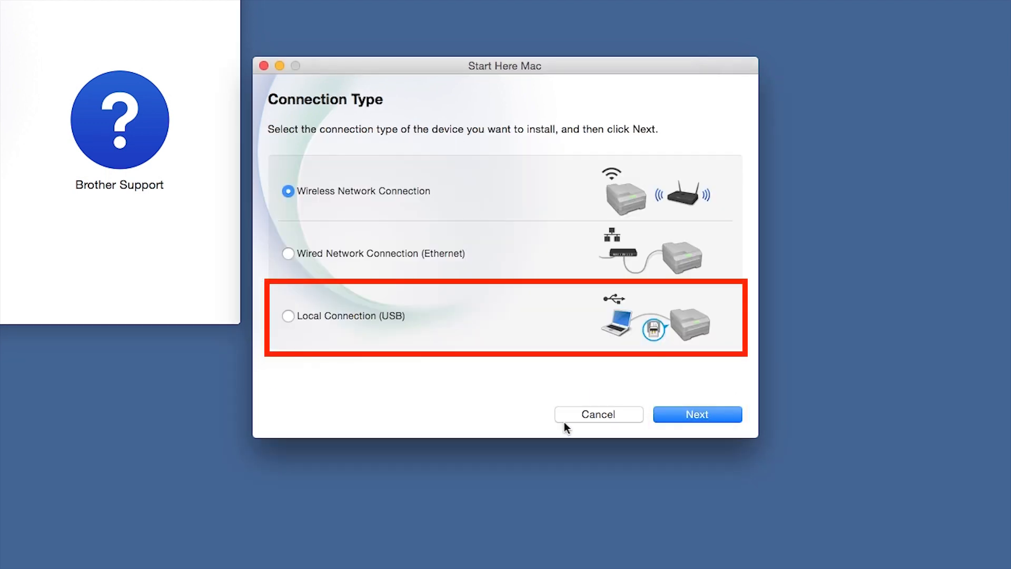
click(287, 316)
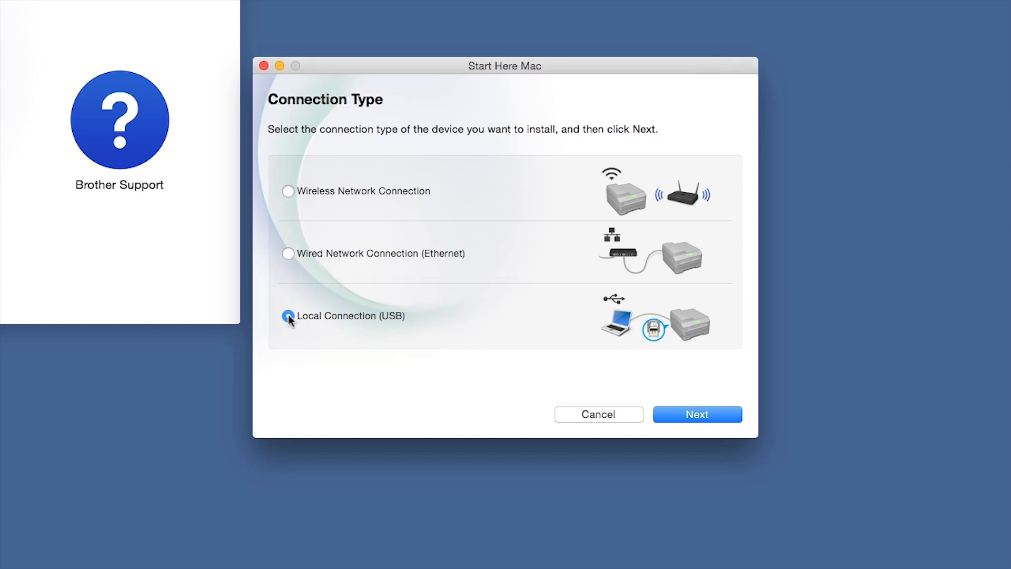
mouse_move(730, 418)
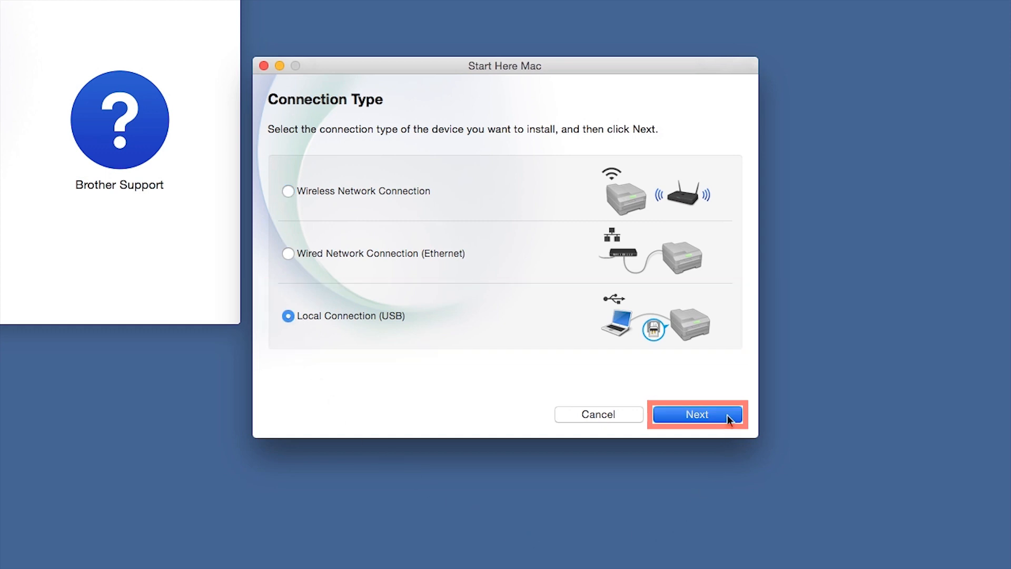
click(697, 414)
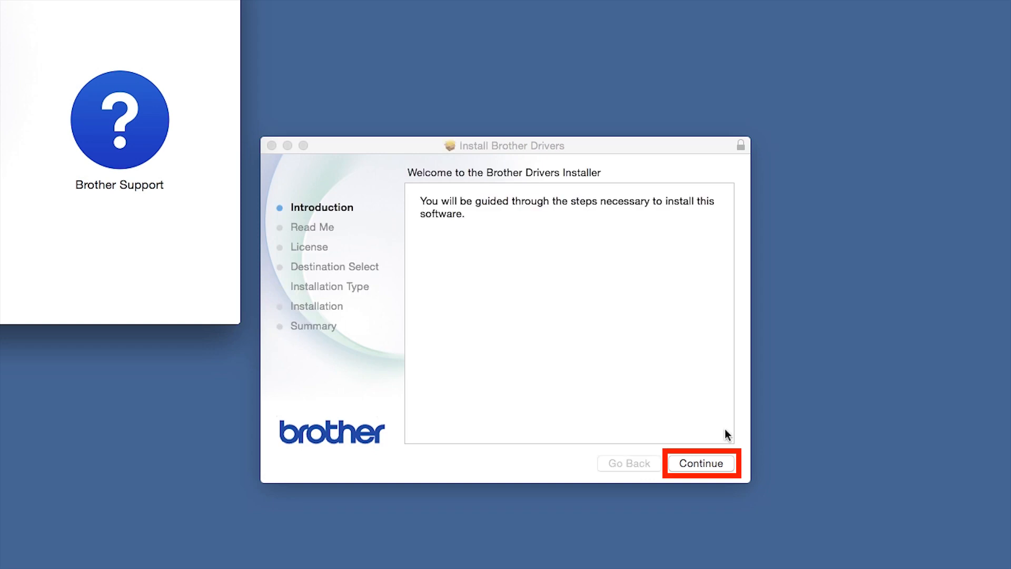
- Continue through Introduction and Read Me, then agree to the Brother license
click(700, 463)
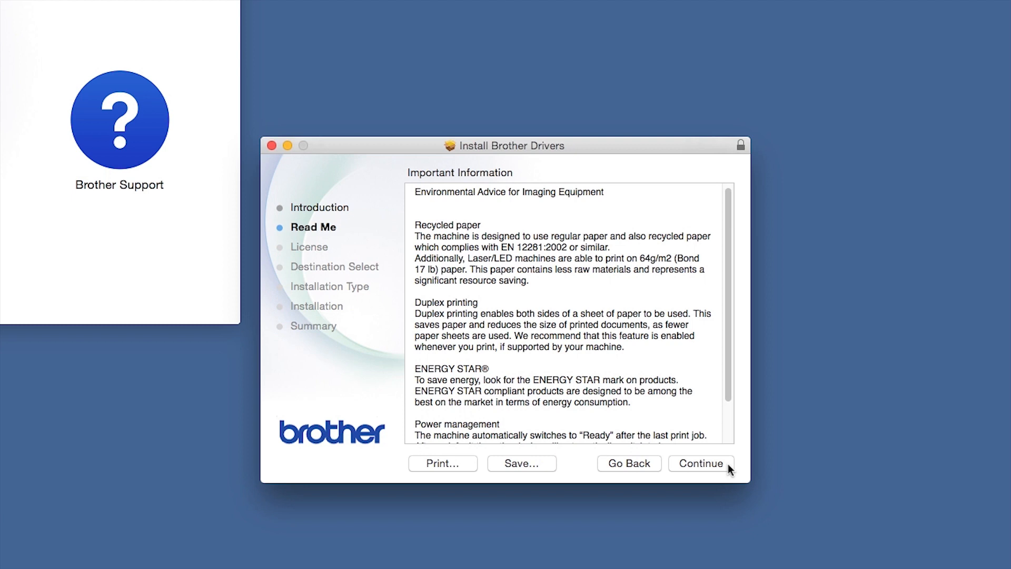
click(701, 463)
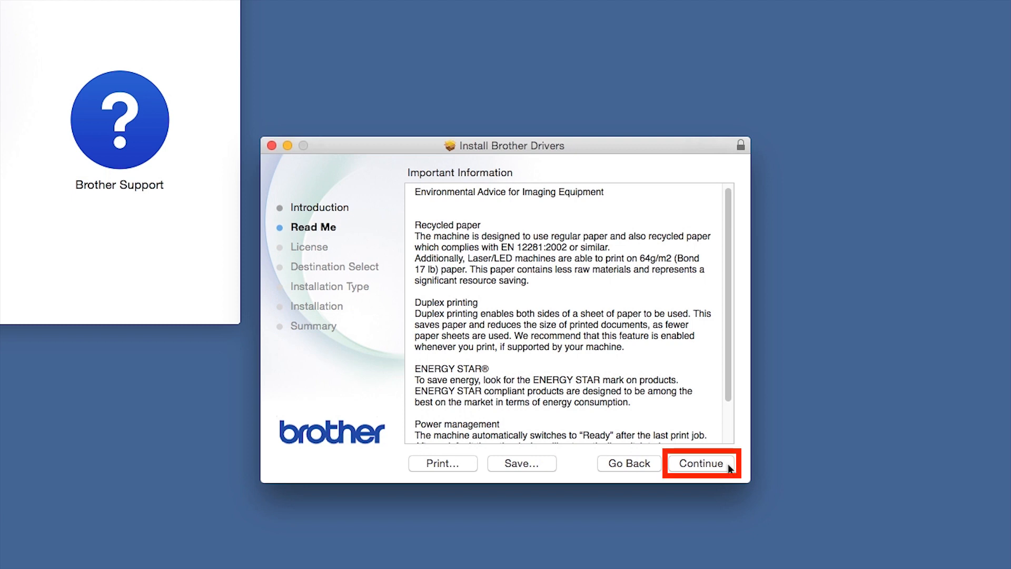
click(702, 463)
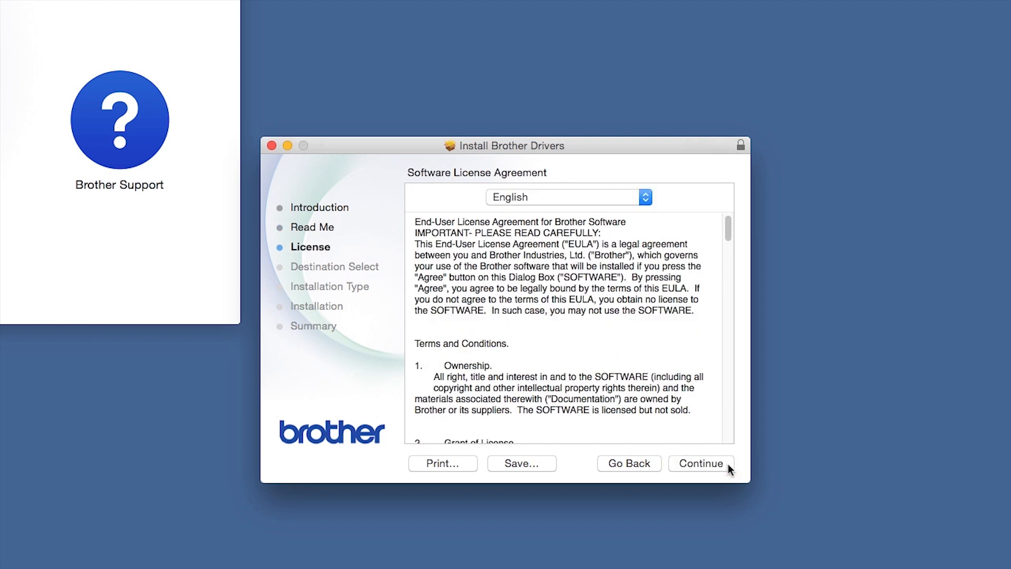
click(701, 464)
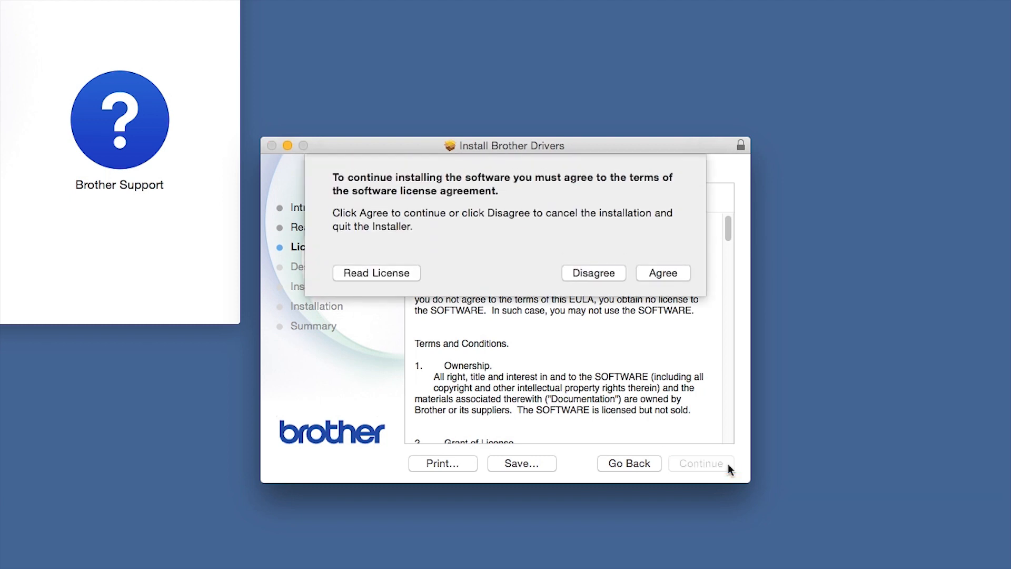
click(663, 272)
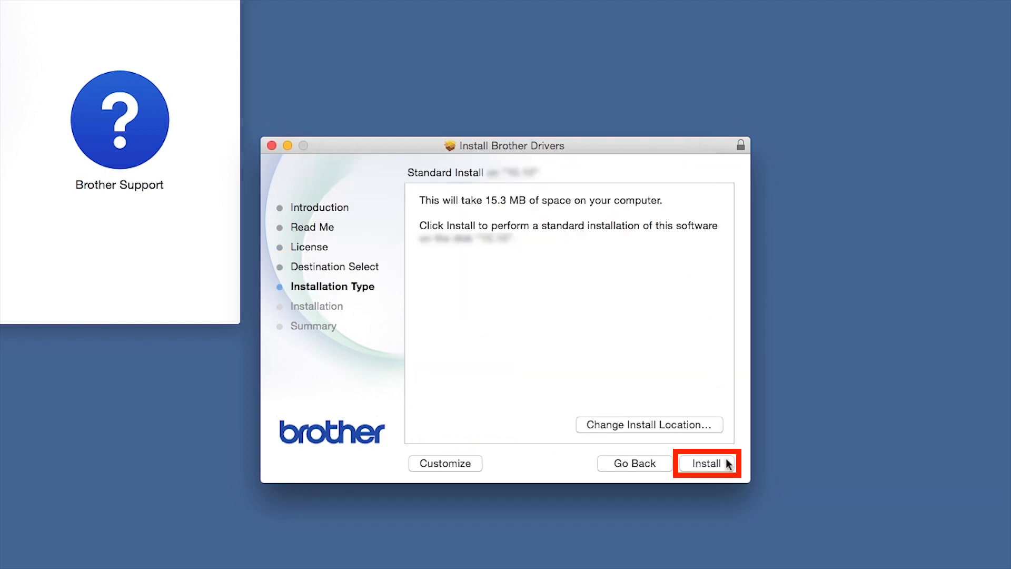
- Run the 15.3 MB standard install with admin authorization, then close the summary
click(707, 463)
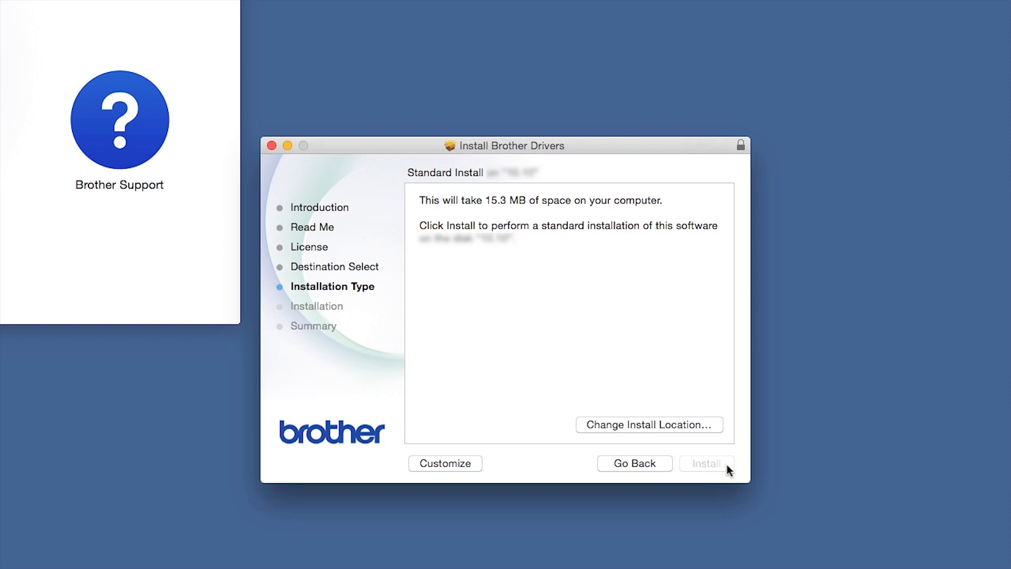
click(707, 463)
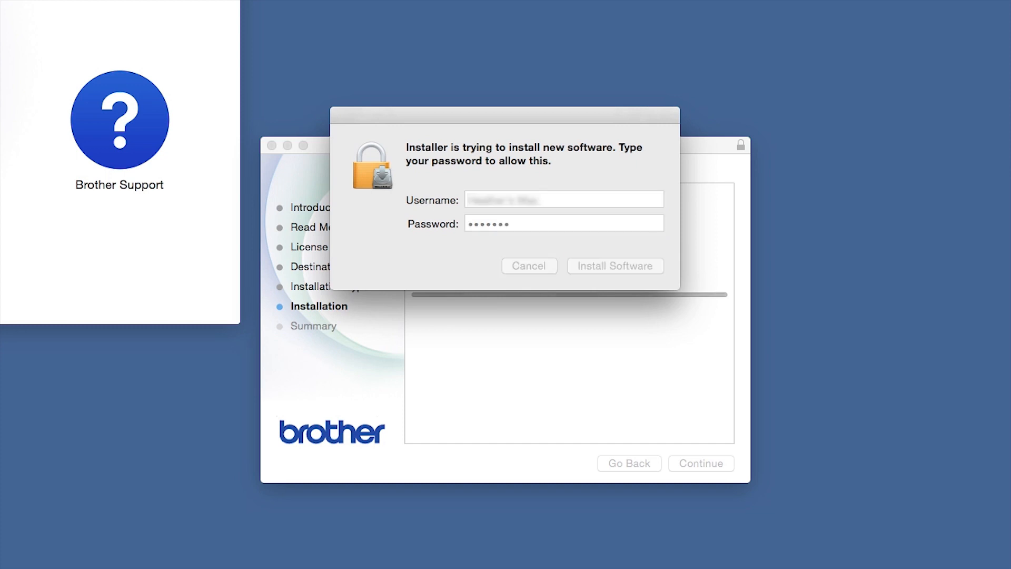
click(616, 266)
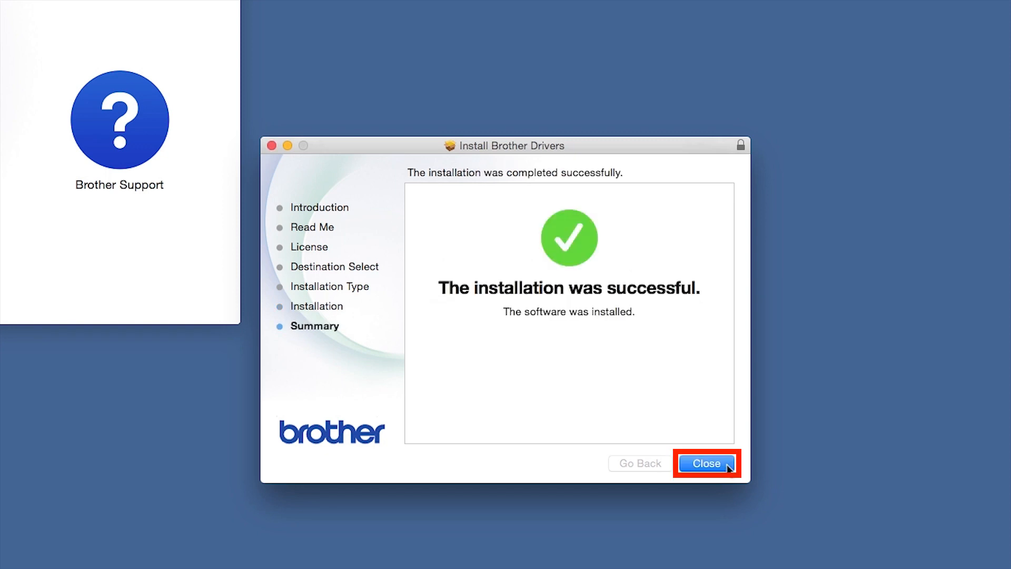
click(706, 464)
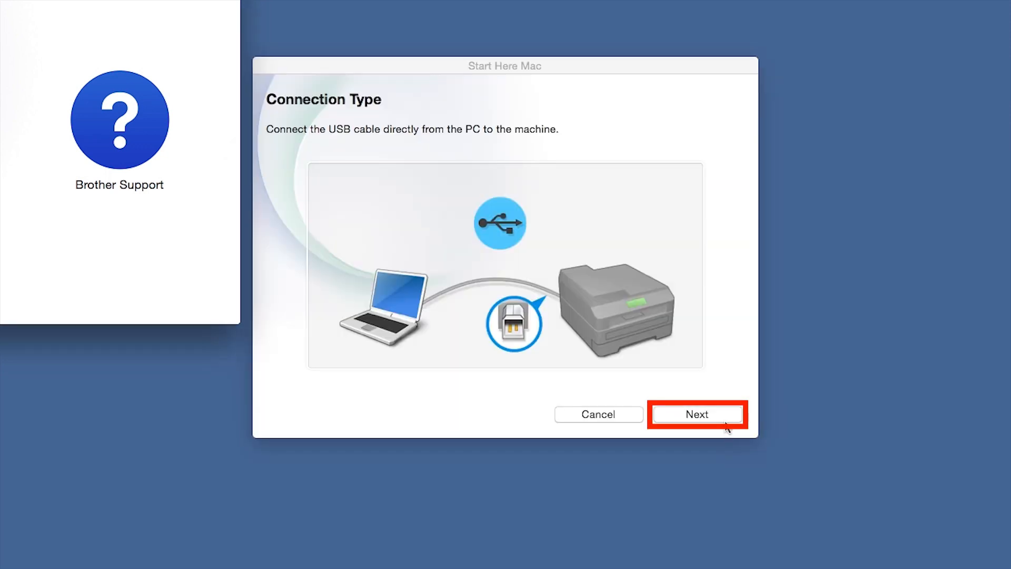
- Continue past the USB cable page to the Add Printer dialog
click(697, 415)
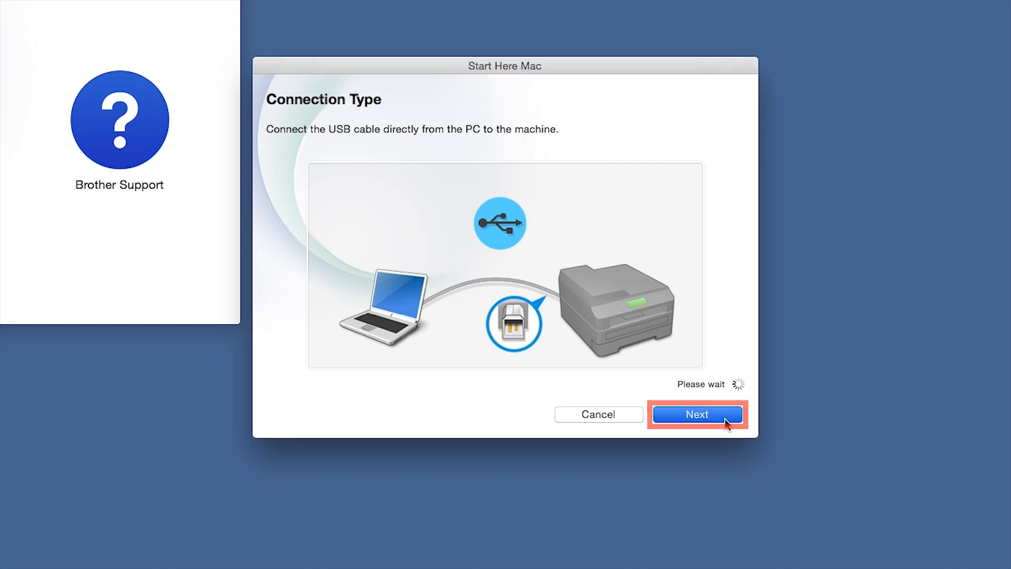
click(697, 414)
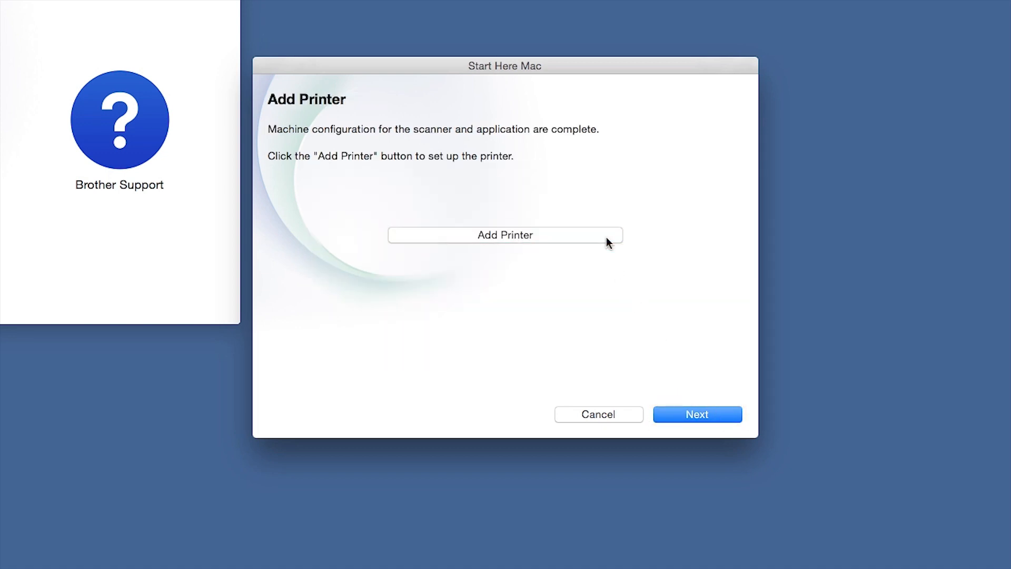
click(504, 235)
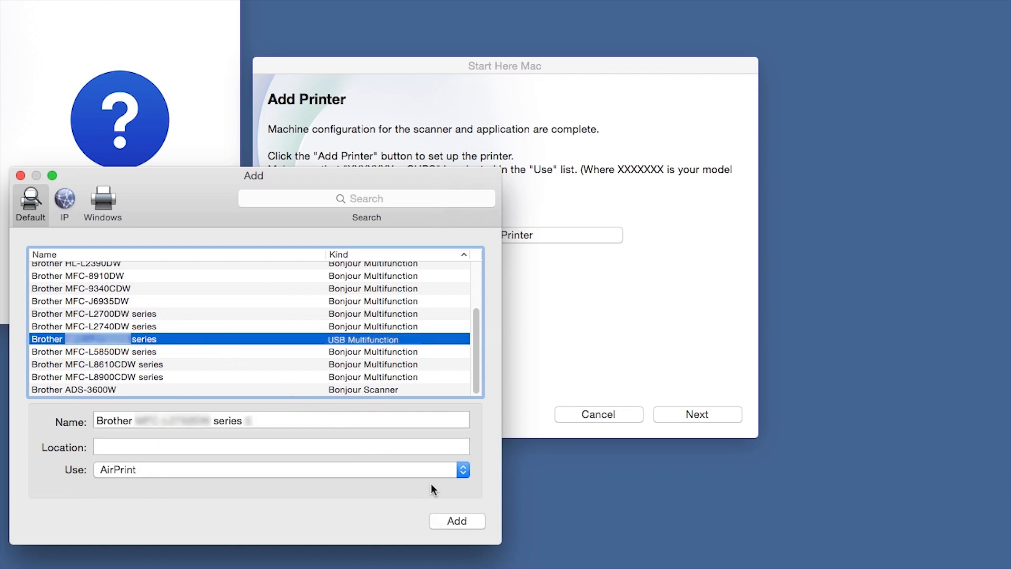
- Add the USB Multifunction printer using the Brother series CUPS driver
click(463, 469)
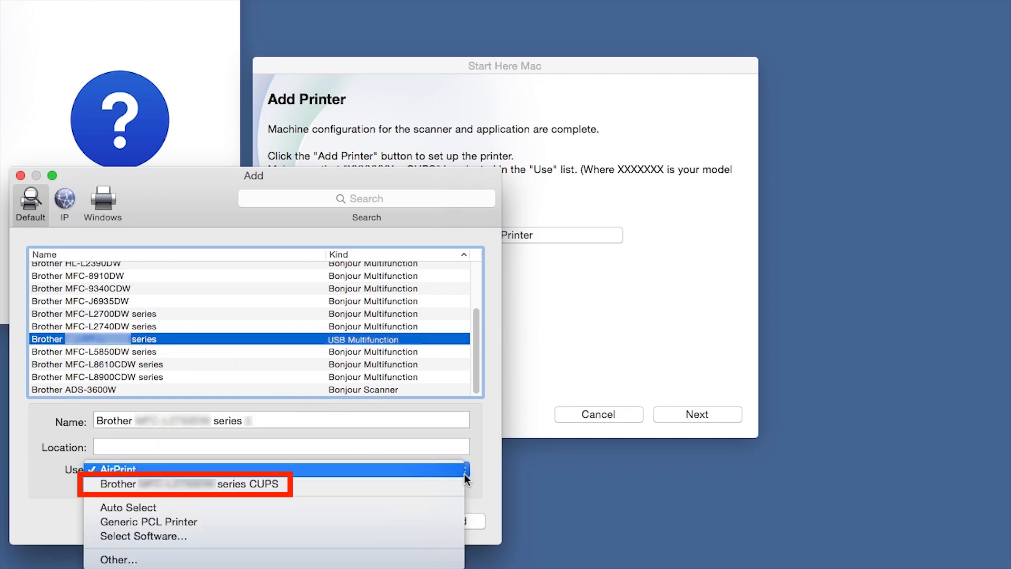
click(188, 484)
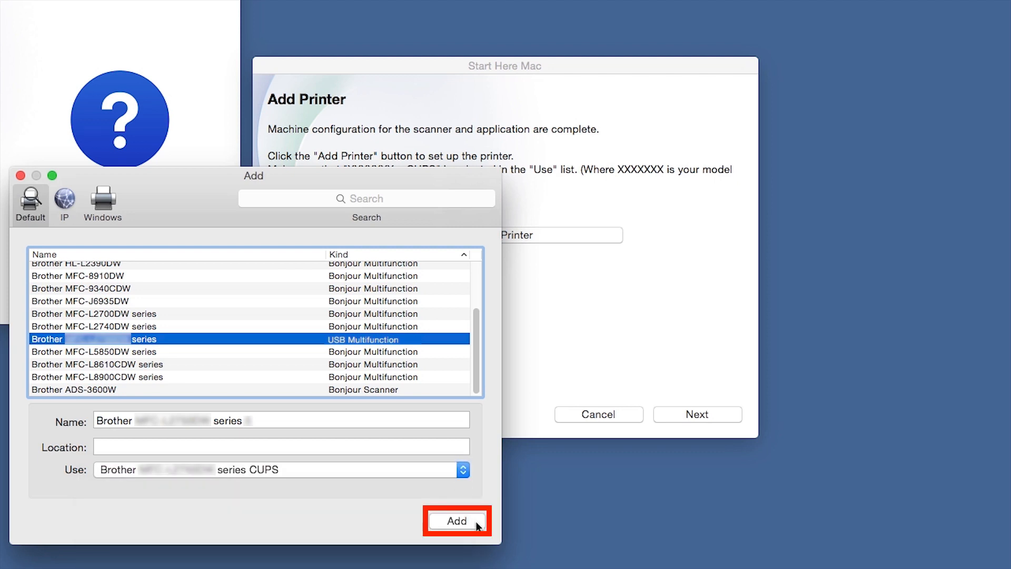
click(458, 521)
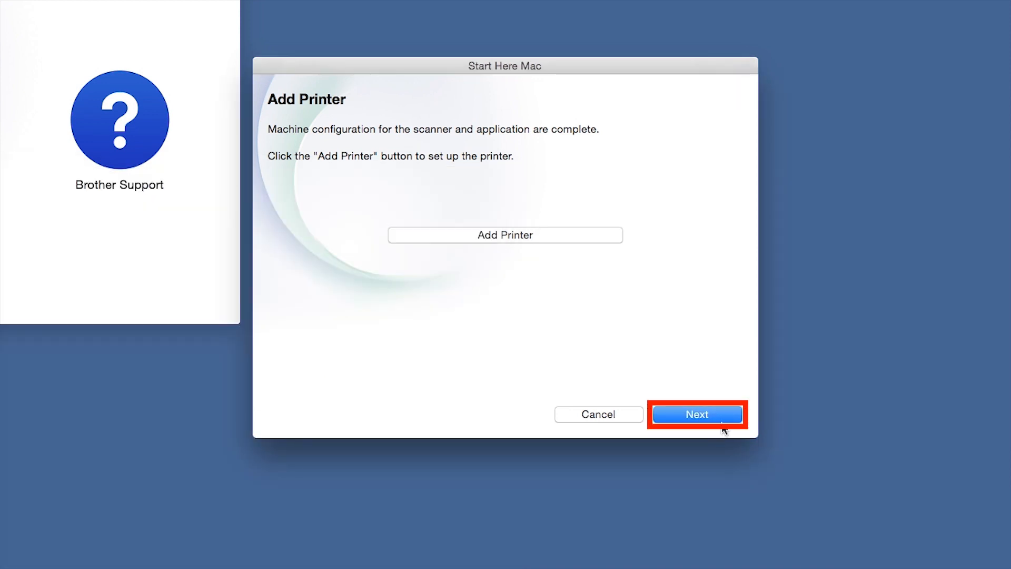
- Move past Add Printer and skip Brother iPrint&Scan to Setup Complete
click(697, 414)
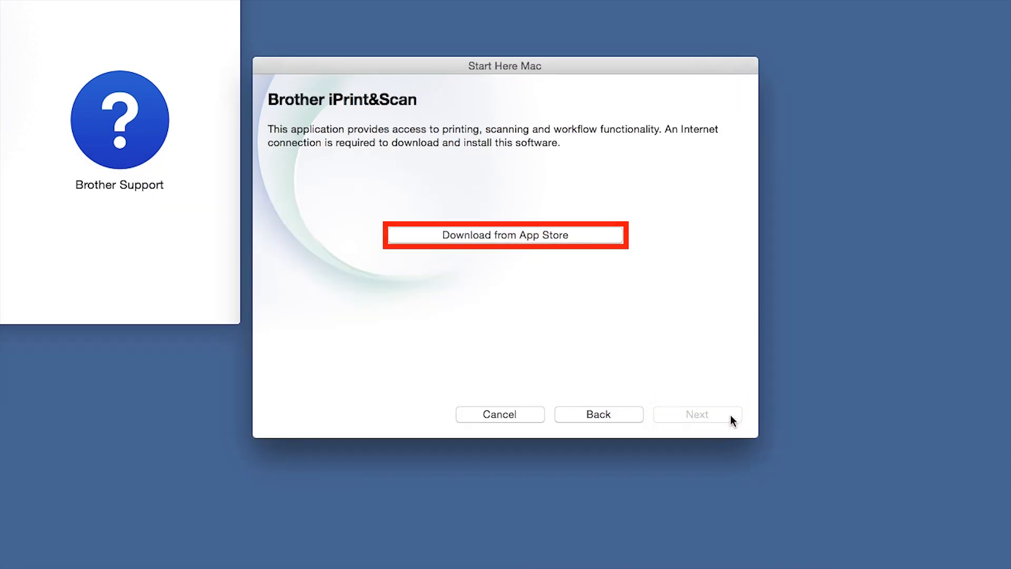
click(505, 235)
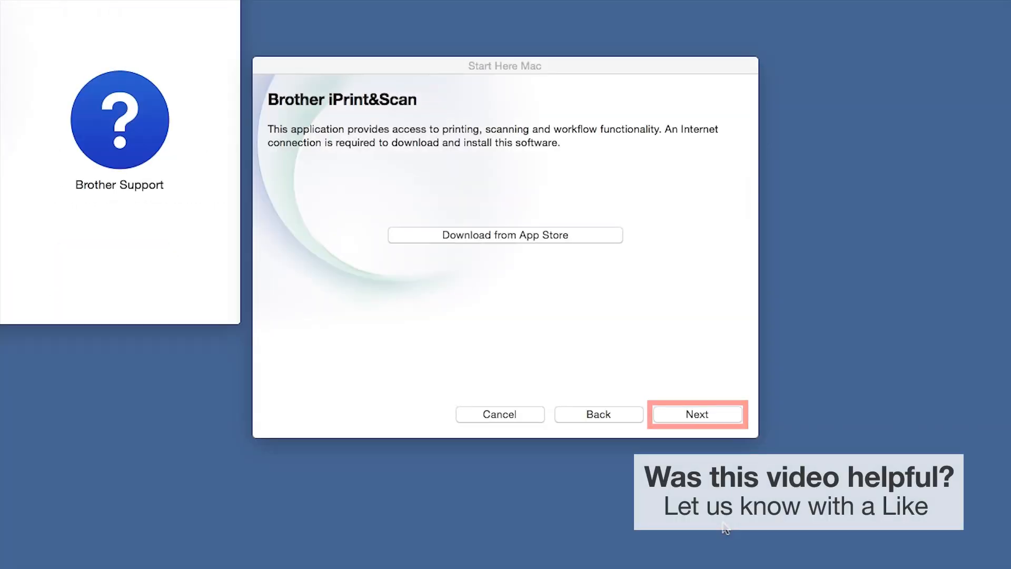
click(698, 414)
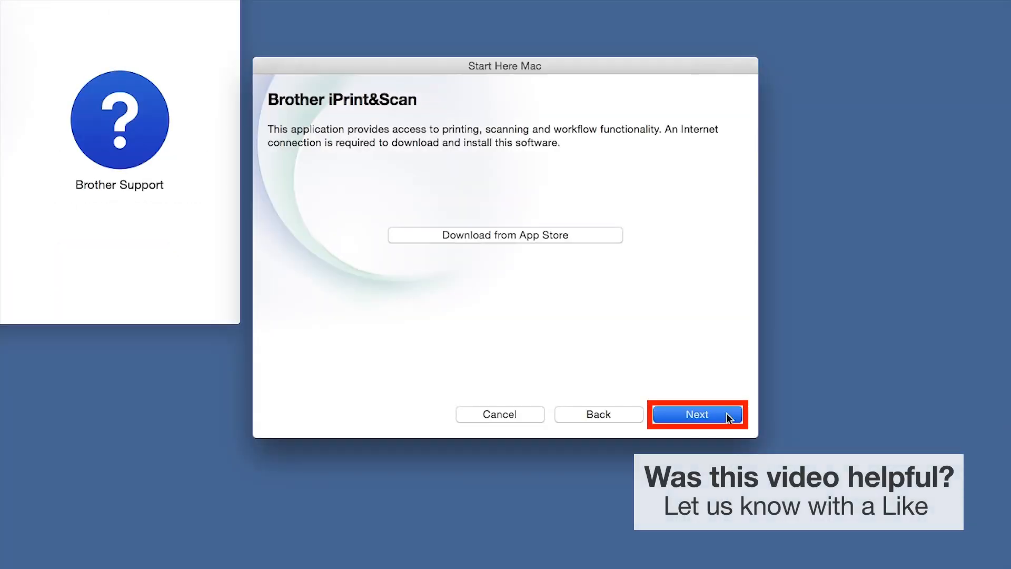
click(697, 415)
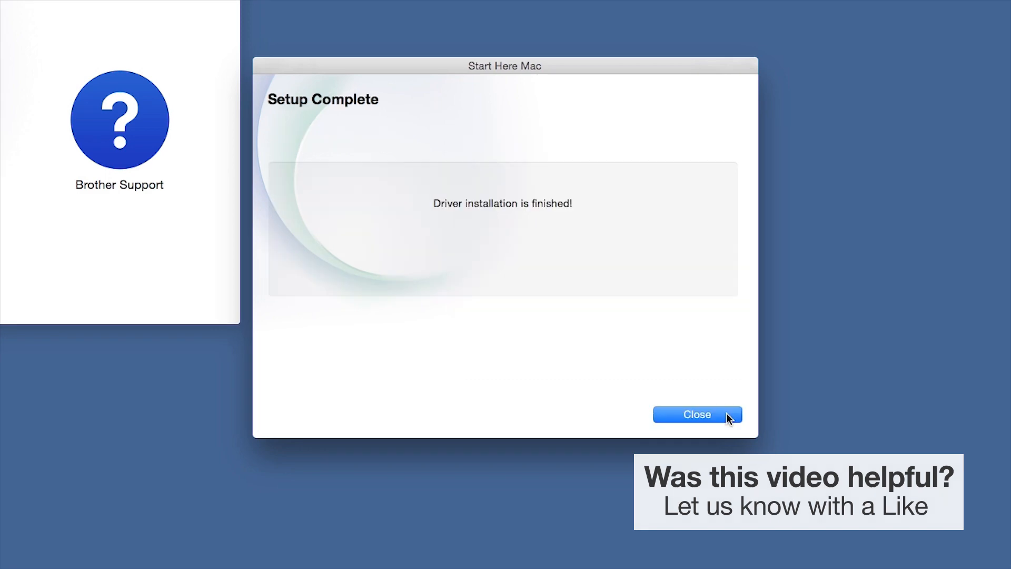